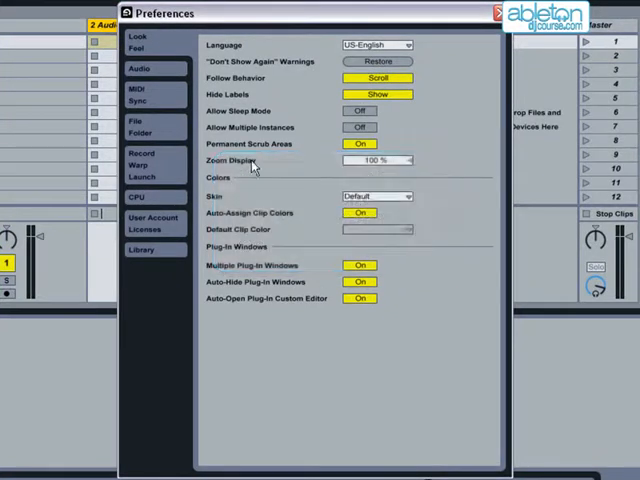
Step: Show the Audio preferences: ASIO driver, M-Audio Delta device, 44100 Hz, 128-sample buffer
left_click(144, 72)
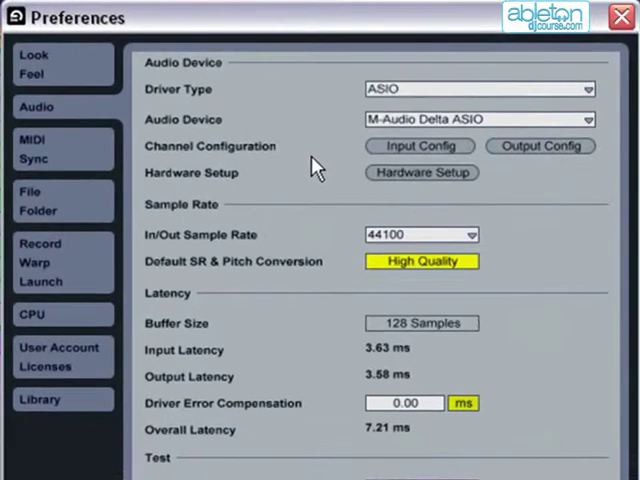
mouse_move(580, 88)
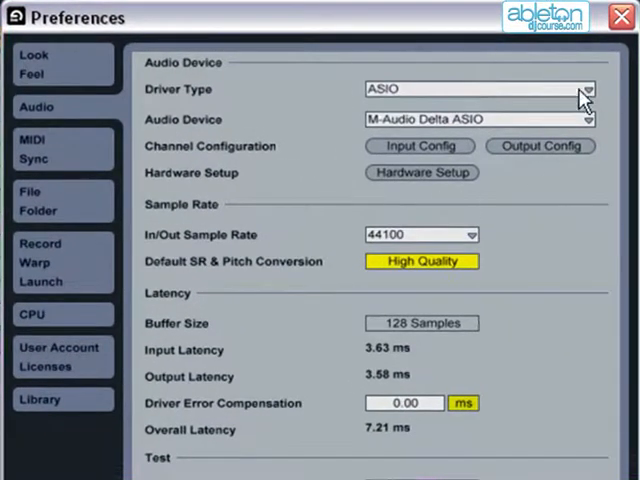
mouse_move(320, 170)
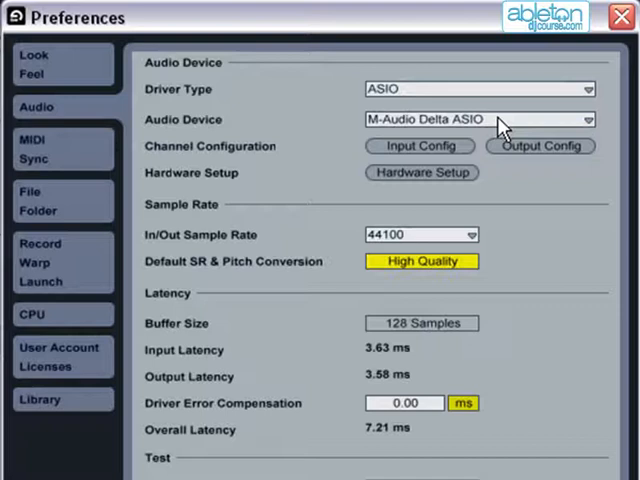
mouse_move(496, 128)
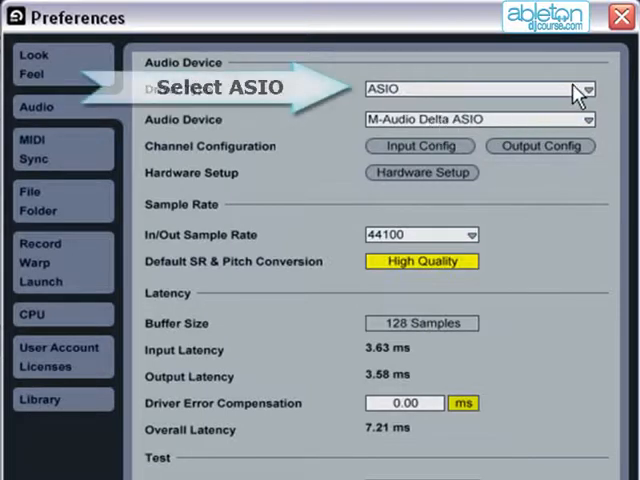
left_click(563, 88)
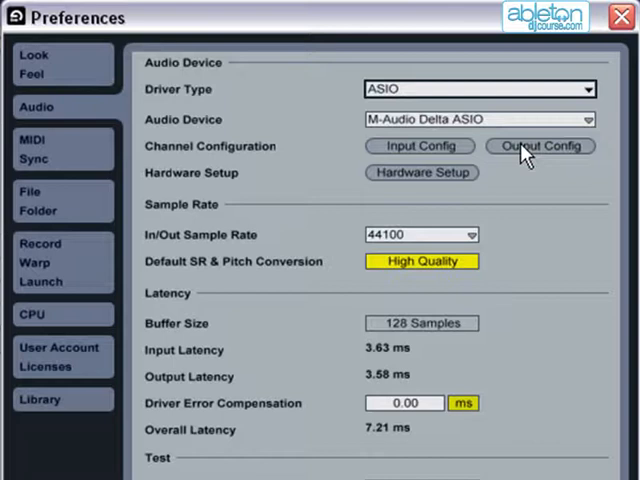
mouse_move(547, 140)
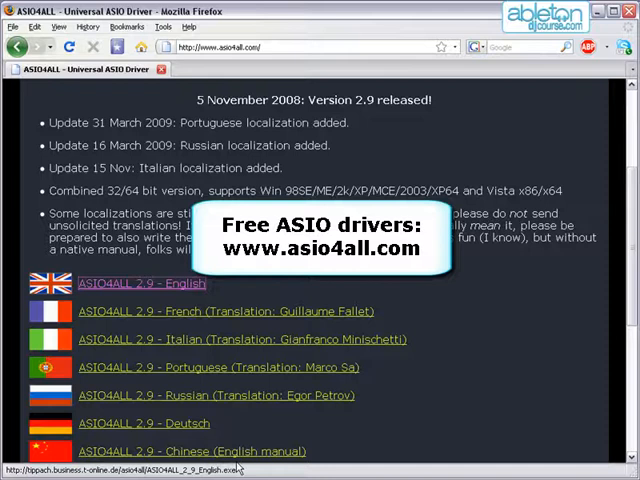
Step: Save the ASIO4ALL 2.9 English installer from asio4all.com to disk
scroll("up", 3)
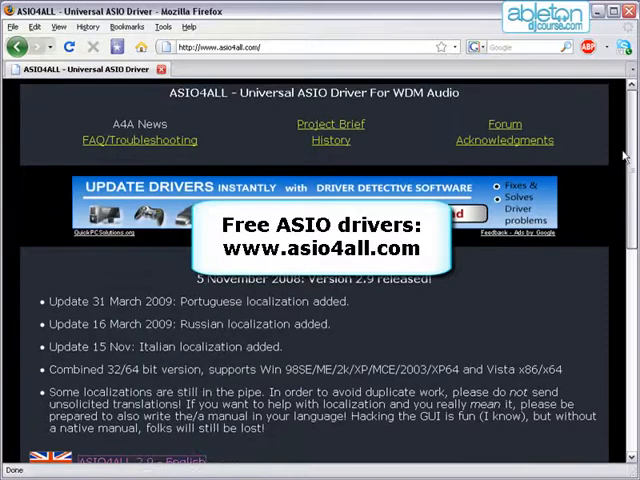
scroll("down", 3)
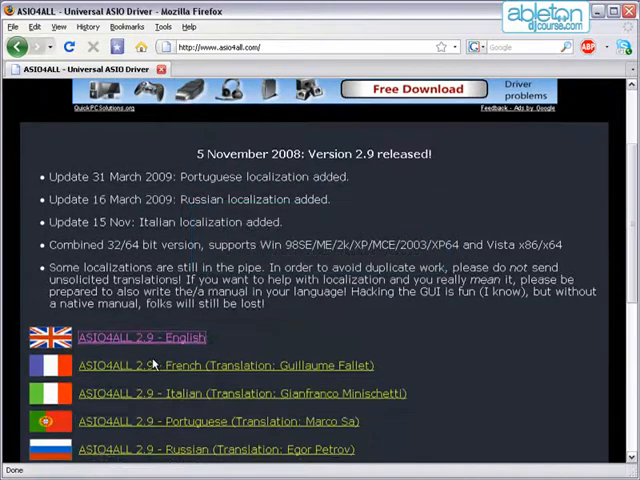
left_click(142, 337)
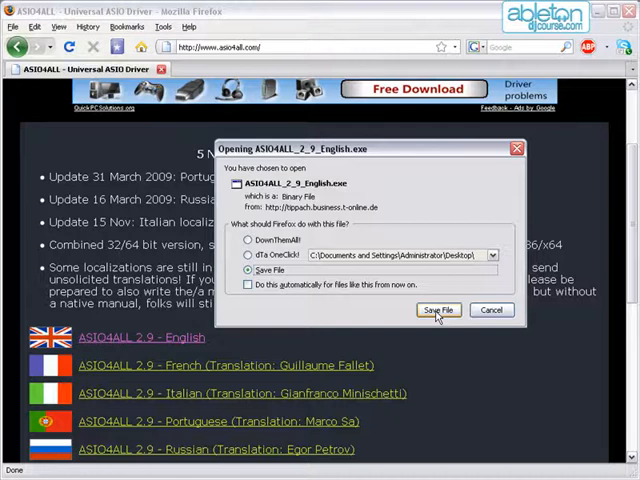
left_click(438, 310)
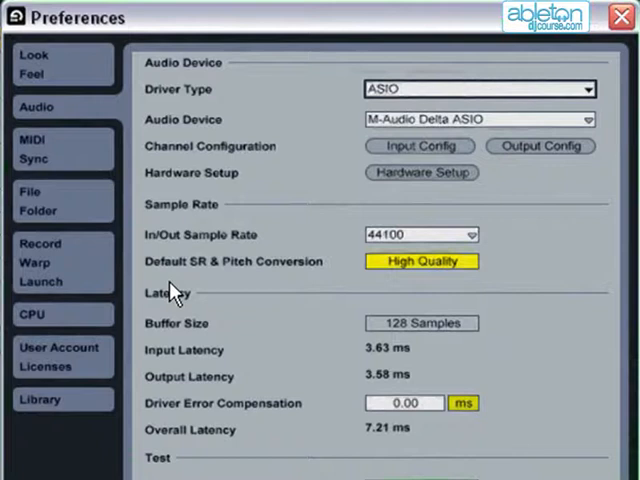
mouse_move(575, 147)
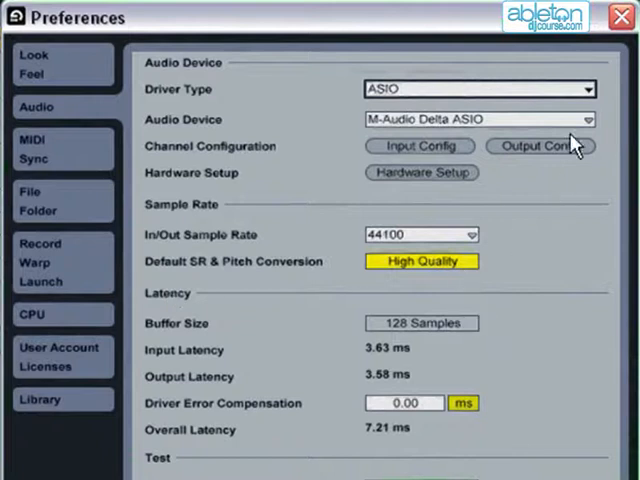
left_click(484, 117)
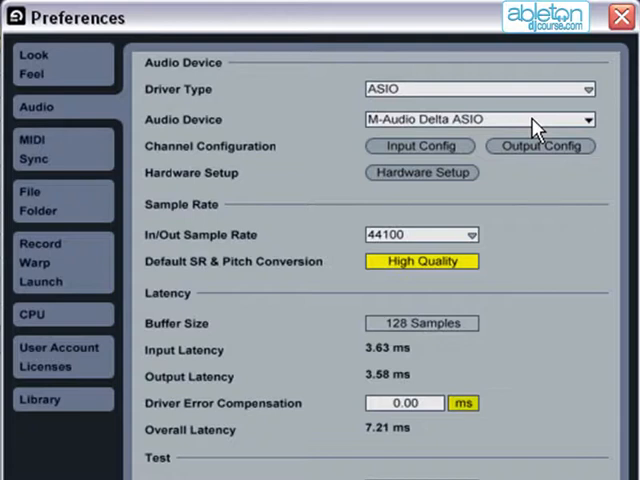
scroll("down", 3)
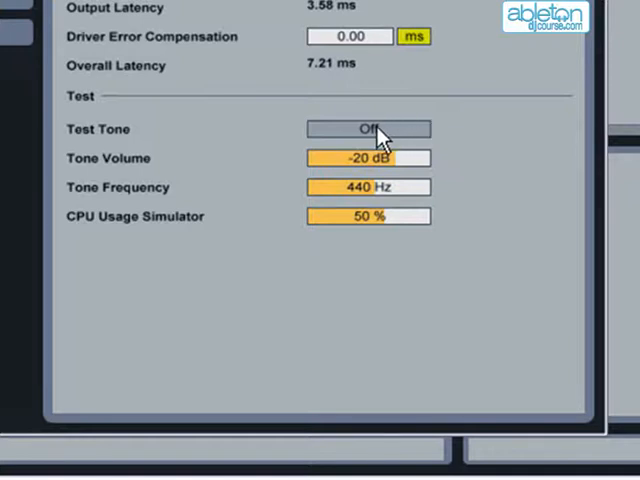
left_click(368, 128)
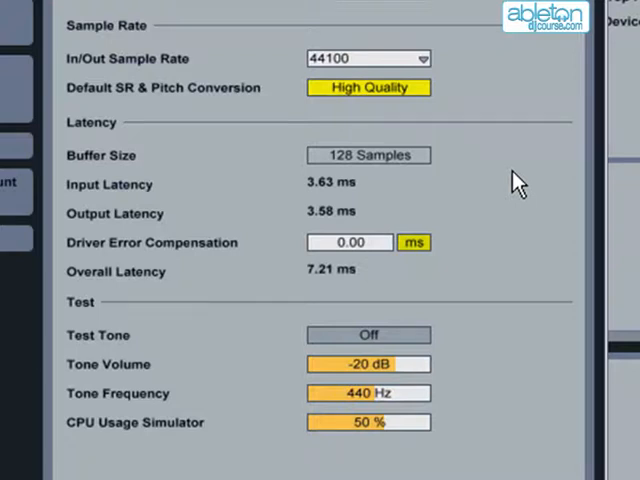
mouse_move(360, 171)
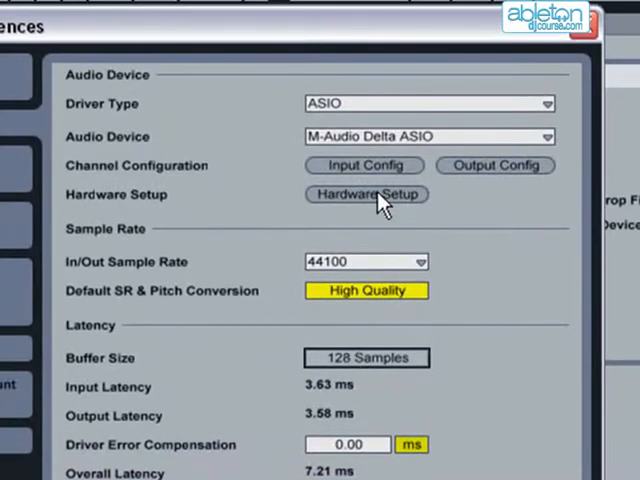
Step: Set the Delta Control Panel's DMA buffer size latency to 256 samples
left_click(366, 194)
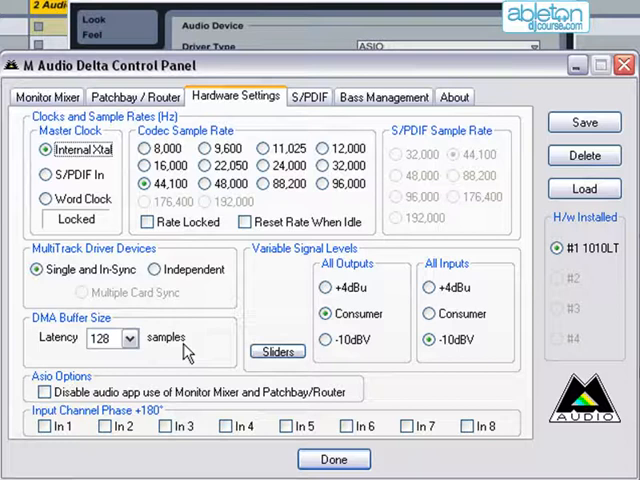
mouse_move(141, 344)
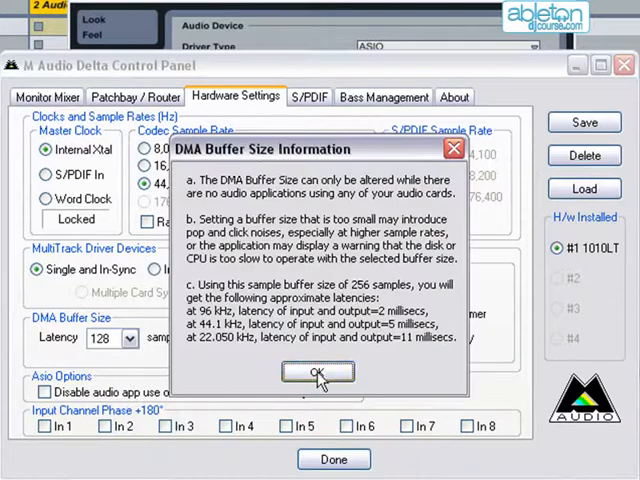
left_click(317, 372)
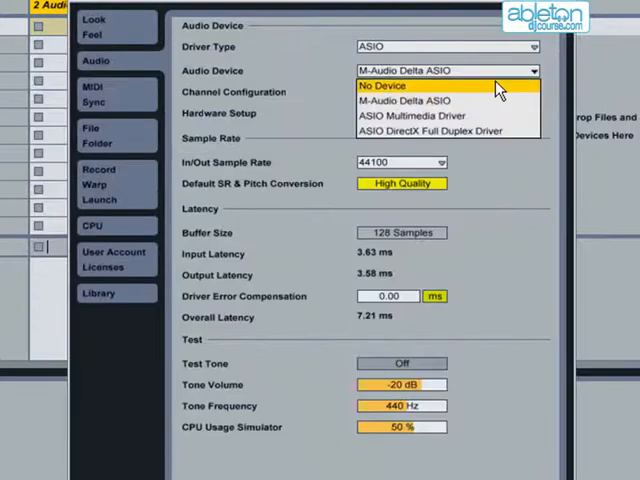
left_click(385, 84)
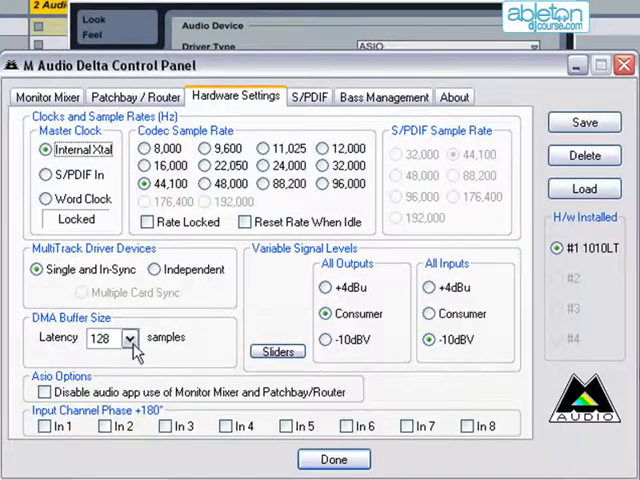
left_click(127, 338)
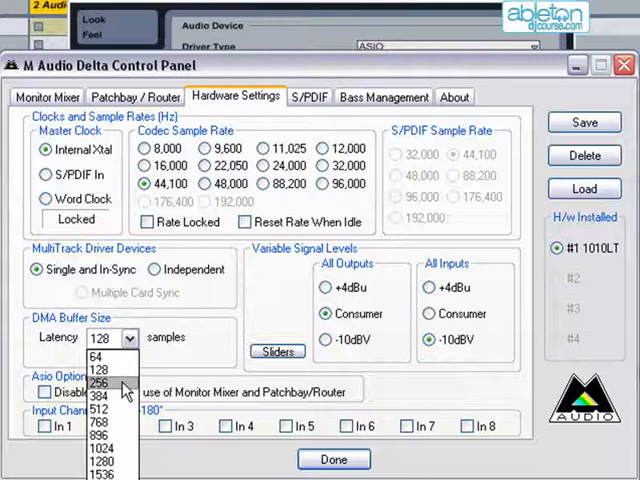
left_click(79, 378)
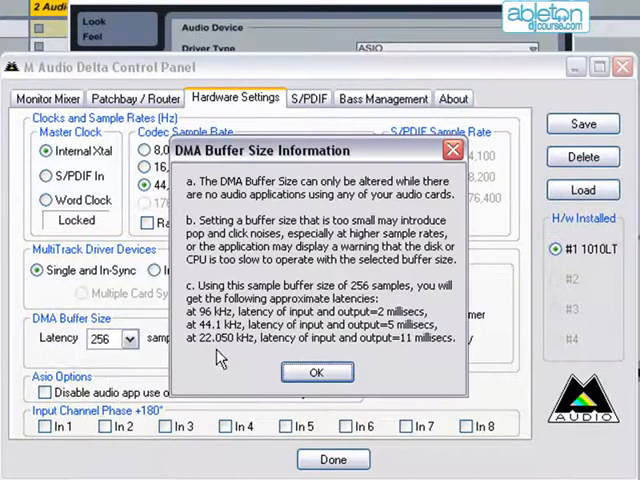
left_click(316, 372)
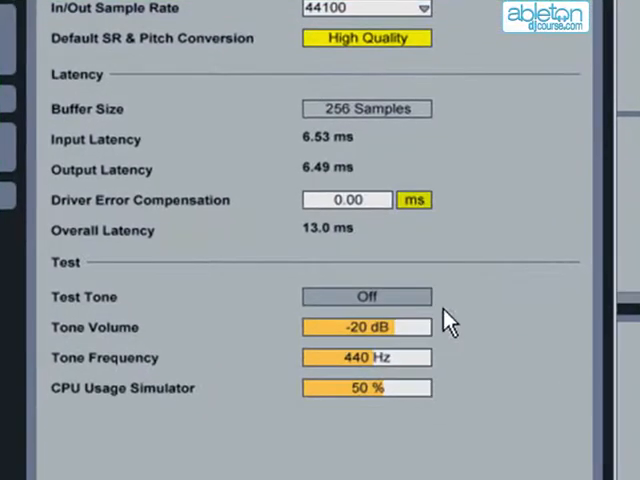
mouse_move(315, 454)
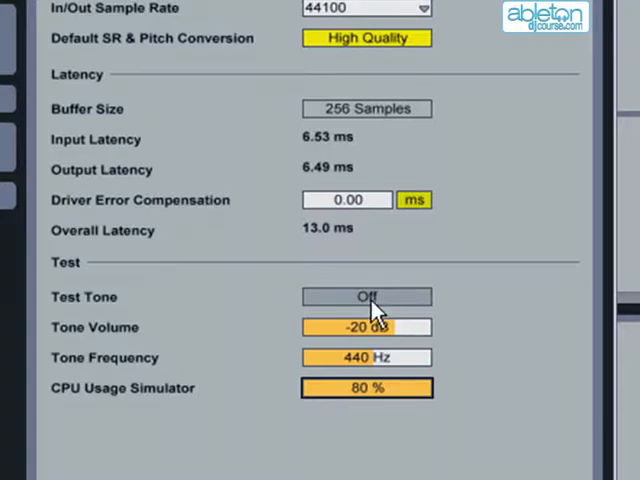
Step: Play the test tone and switch it off again with CPU simulation at 80%
left_click(366, 296)
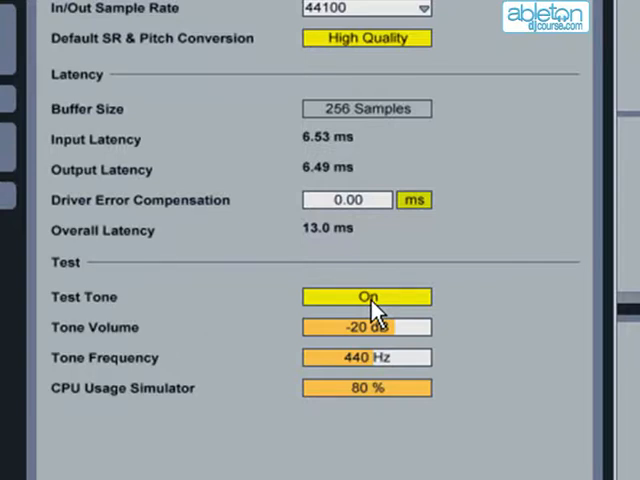
left_click(367, 296)
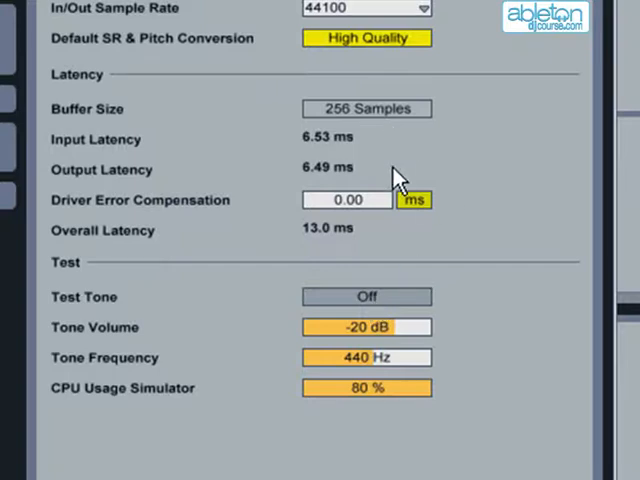
mouse_move(428, 136)
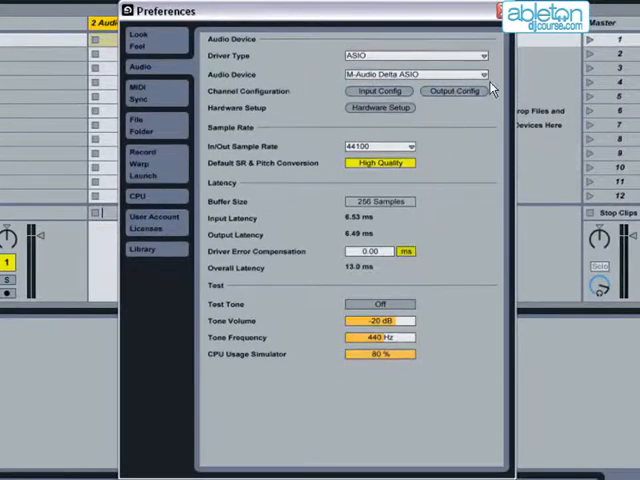
Step: Set the DMA buffer to 128 samples and reselect the M-Audio Delta ASIO device
left_click(426, 74)
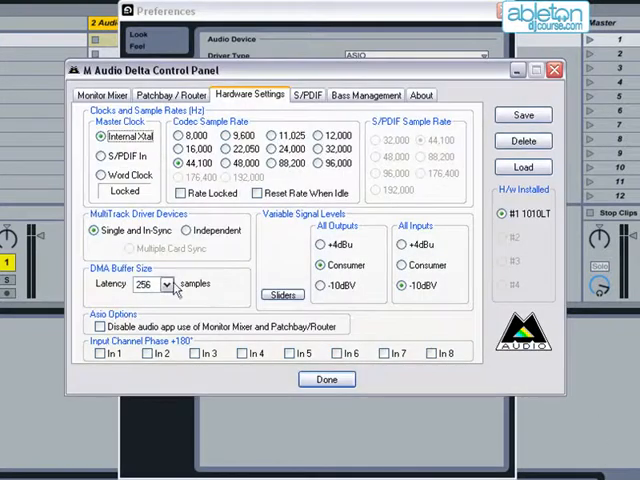
left_click(170, 284)
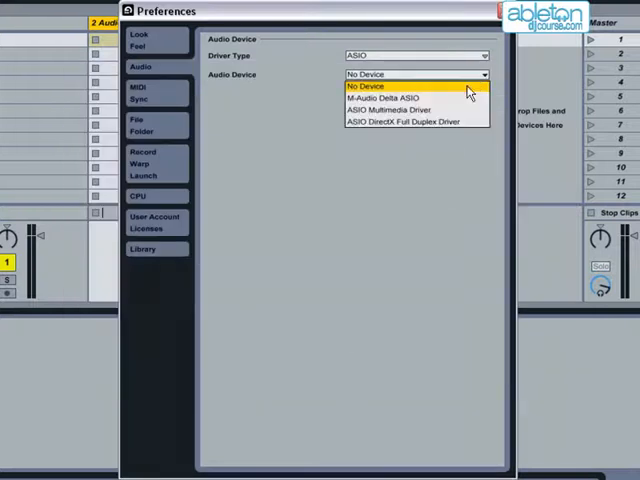
left_click(377, 99)
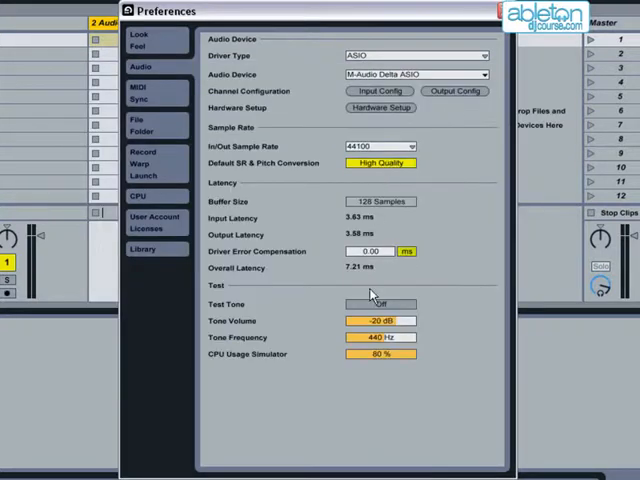
Step: Test the 128-sample buffer with the test tone and adjust the CPU Usage Simulator
left_click(380, 304)
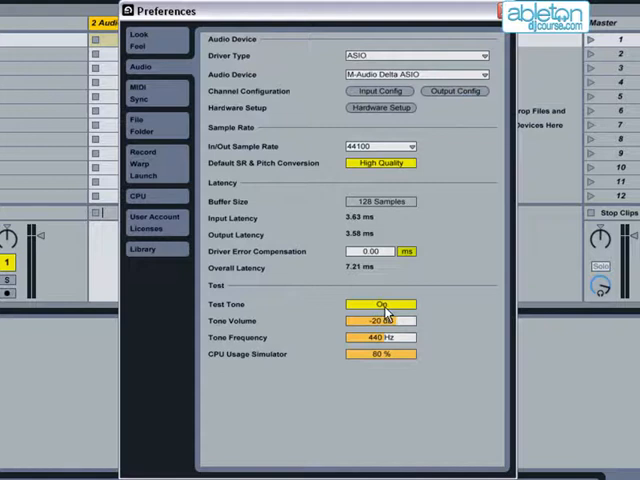
left_click(383, 304)
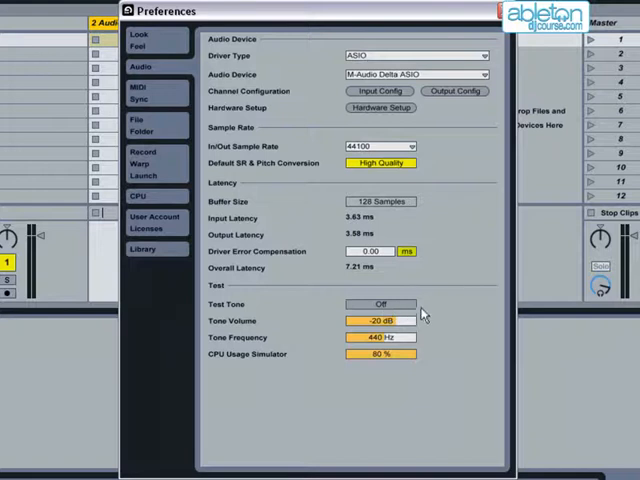
mouse_move(382, 362)
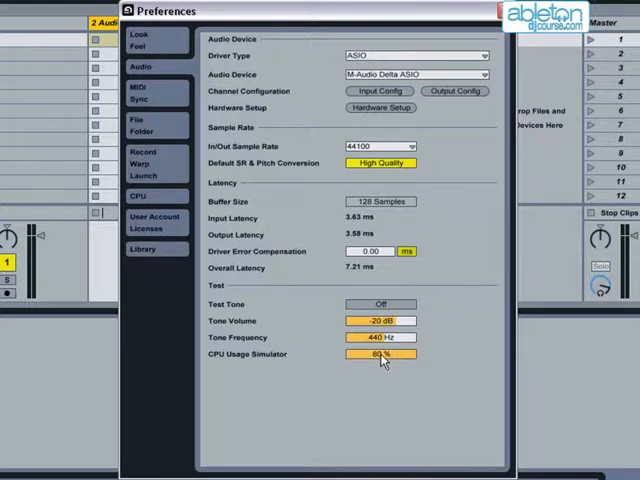
left_click_drag(380, 354, 380, 360)
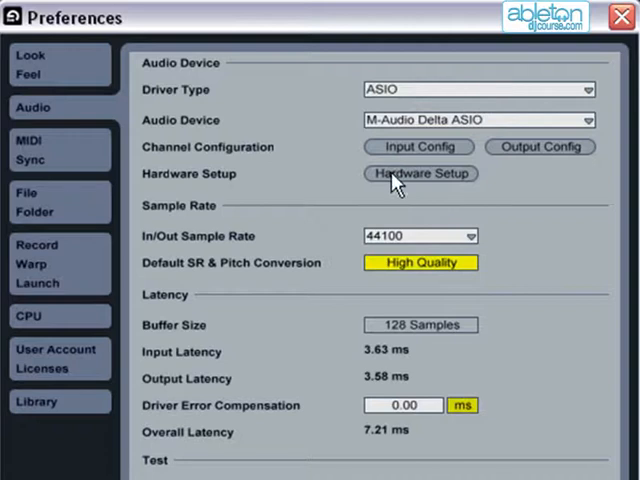
mouse_move(492, 196)
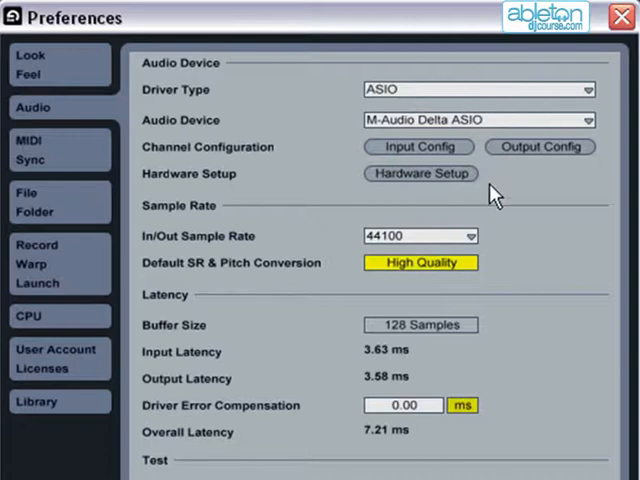
mouse_move(433, 155)
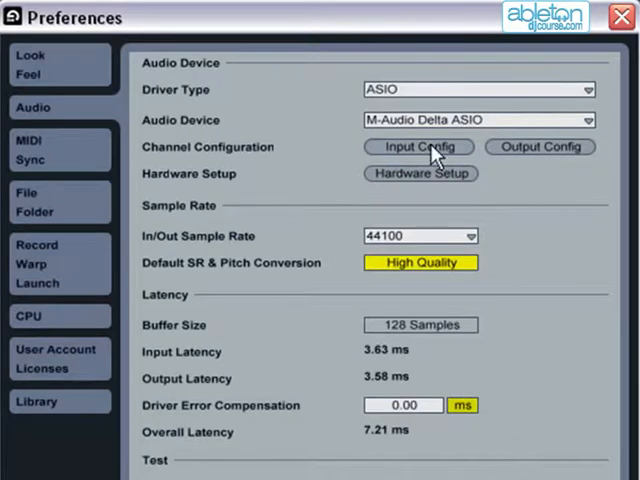
Step: Enable the 3/4 stereo input pair, then move on to the output channel configuration
left_click(418, 146)
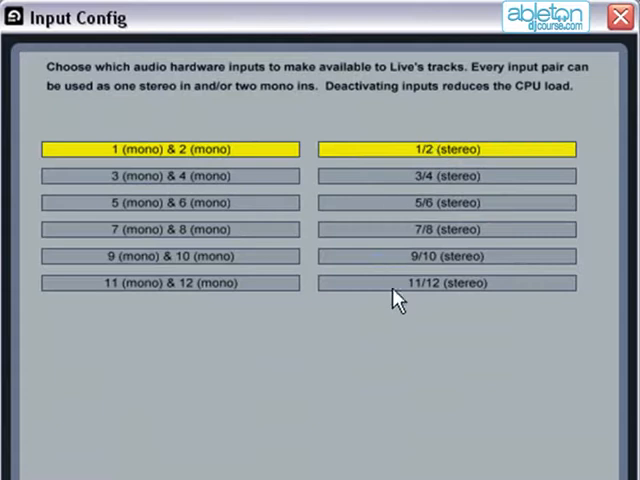
left_click(446, 176)
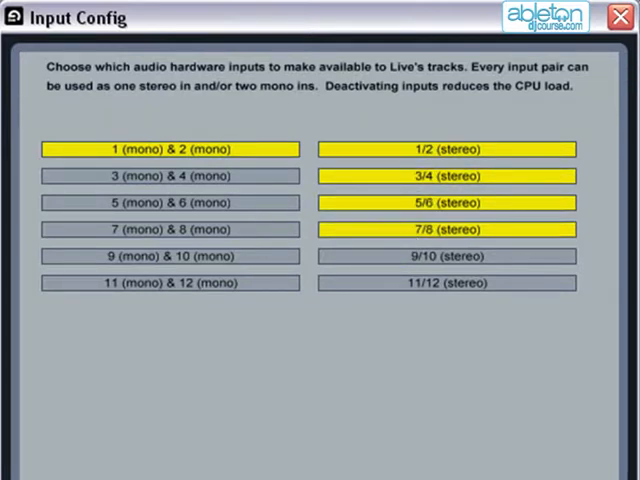
left_click(619, 22)
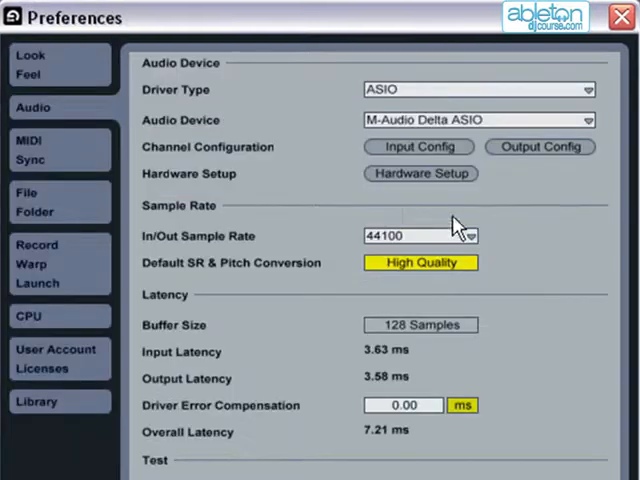
left_click(541, 147)
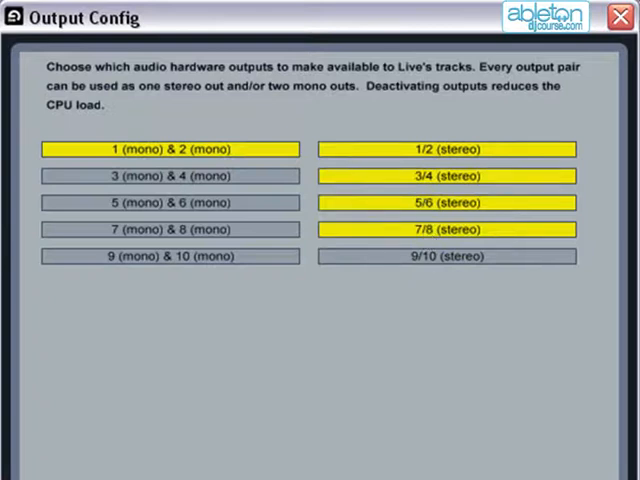
mouse_move(380, 399)
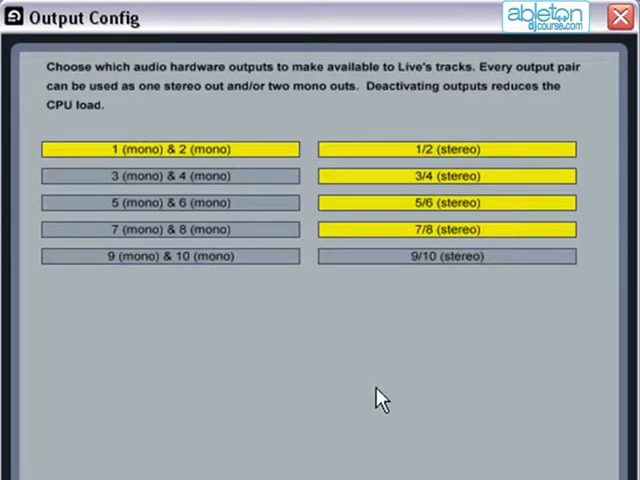
mouse_move(424, 238)
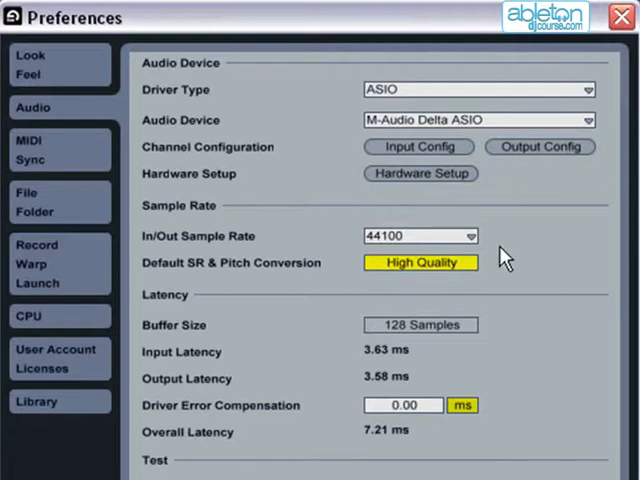
left_click(420, 236)
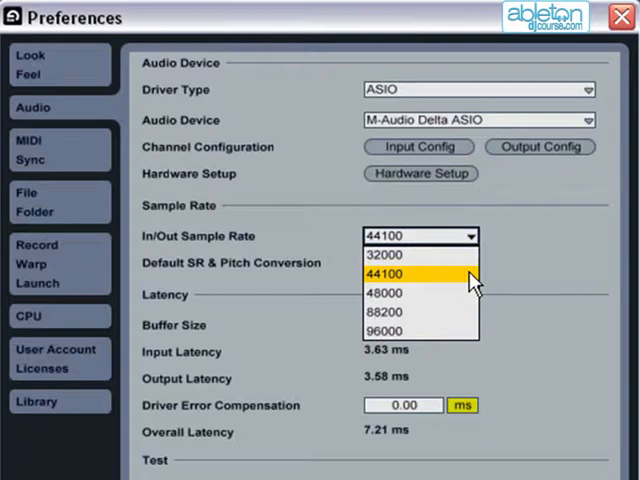
mouse_move(465, 285)
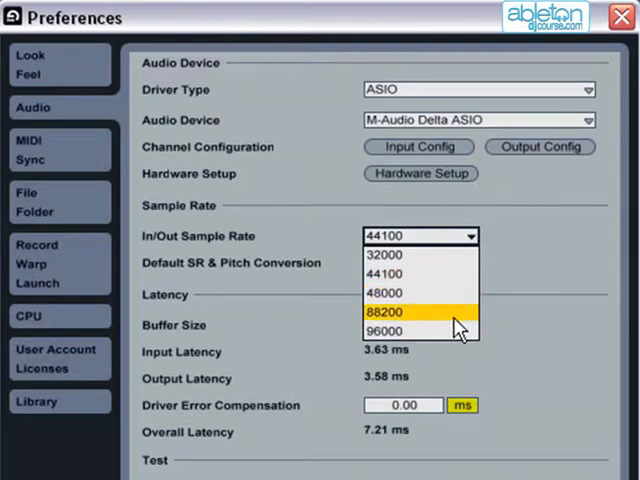
mouse_move(452, 340)
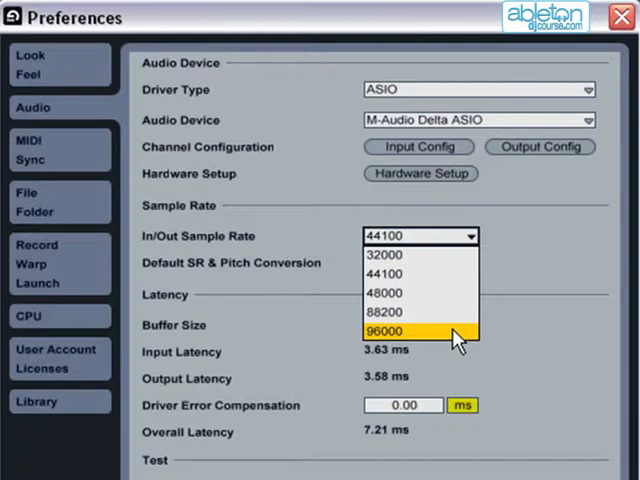
mouse_move(442, 287)
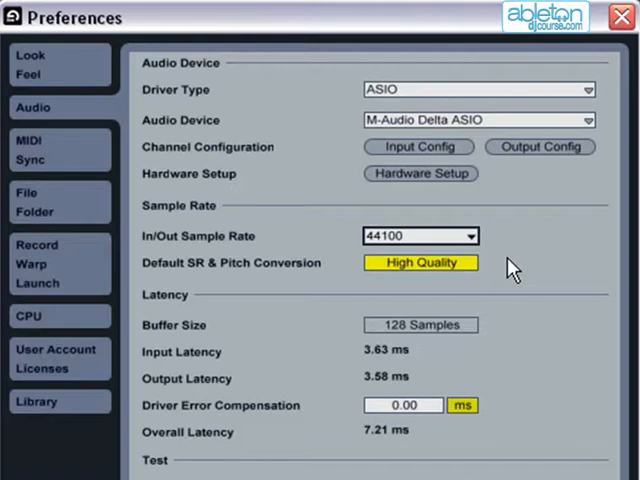
mouse_move(463, 278)
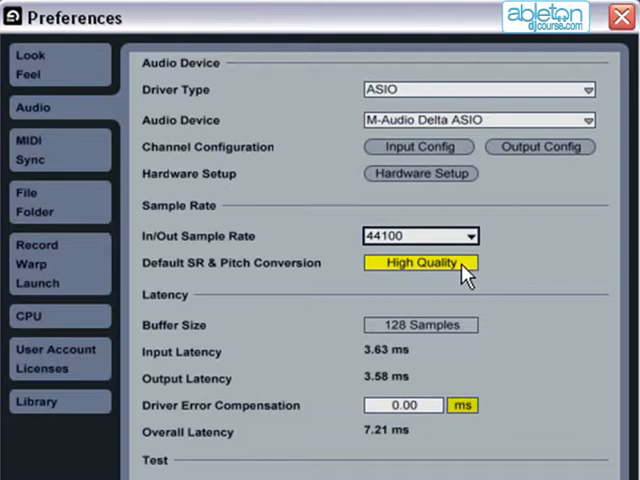
mouse_move(452, 278)
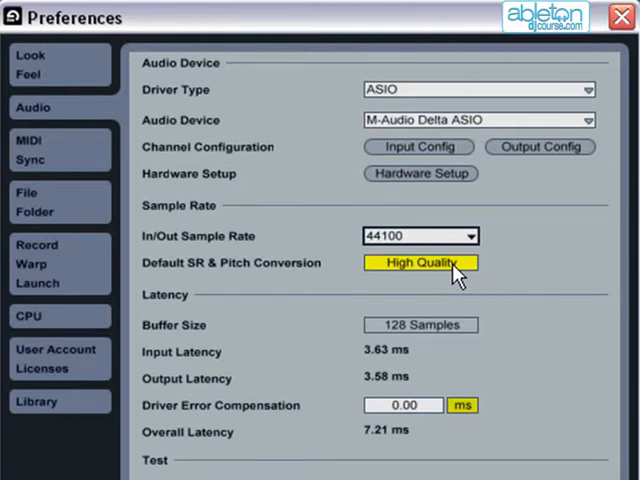
mouse_move(442, 283)
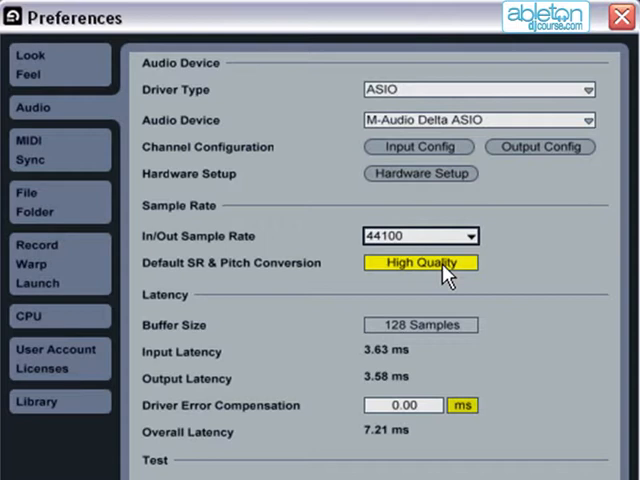
mouse_move(522, 283)
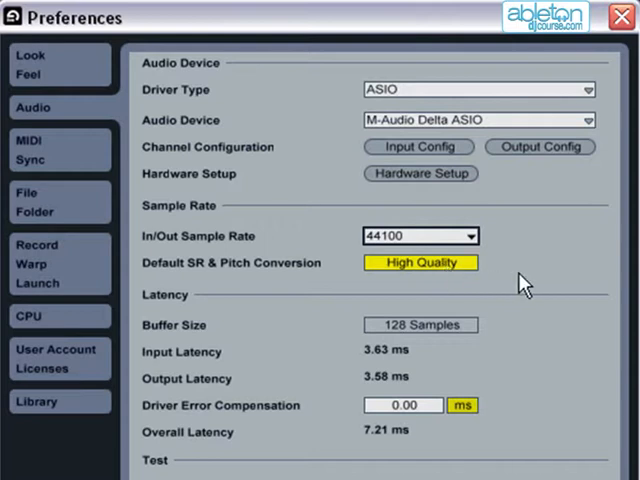
mouse_move(532, 292)
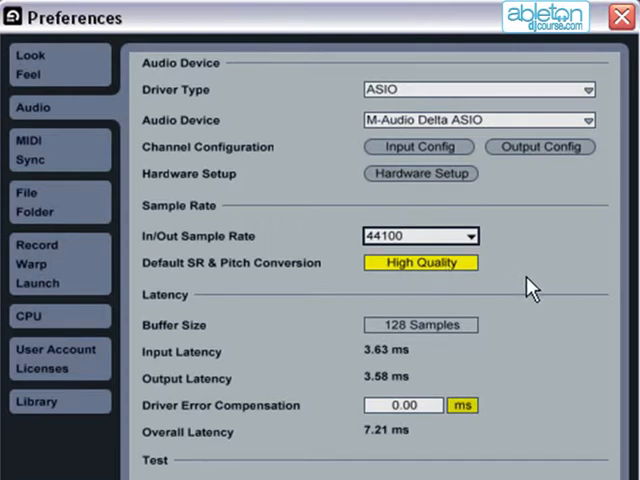